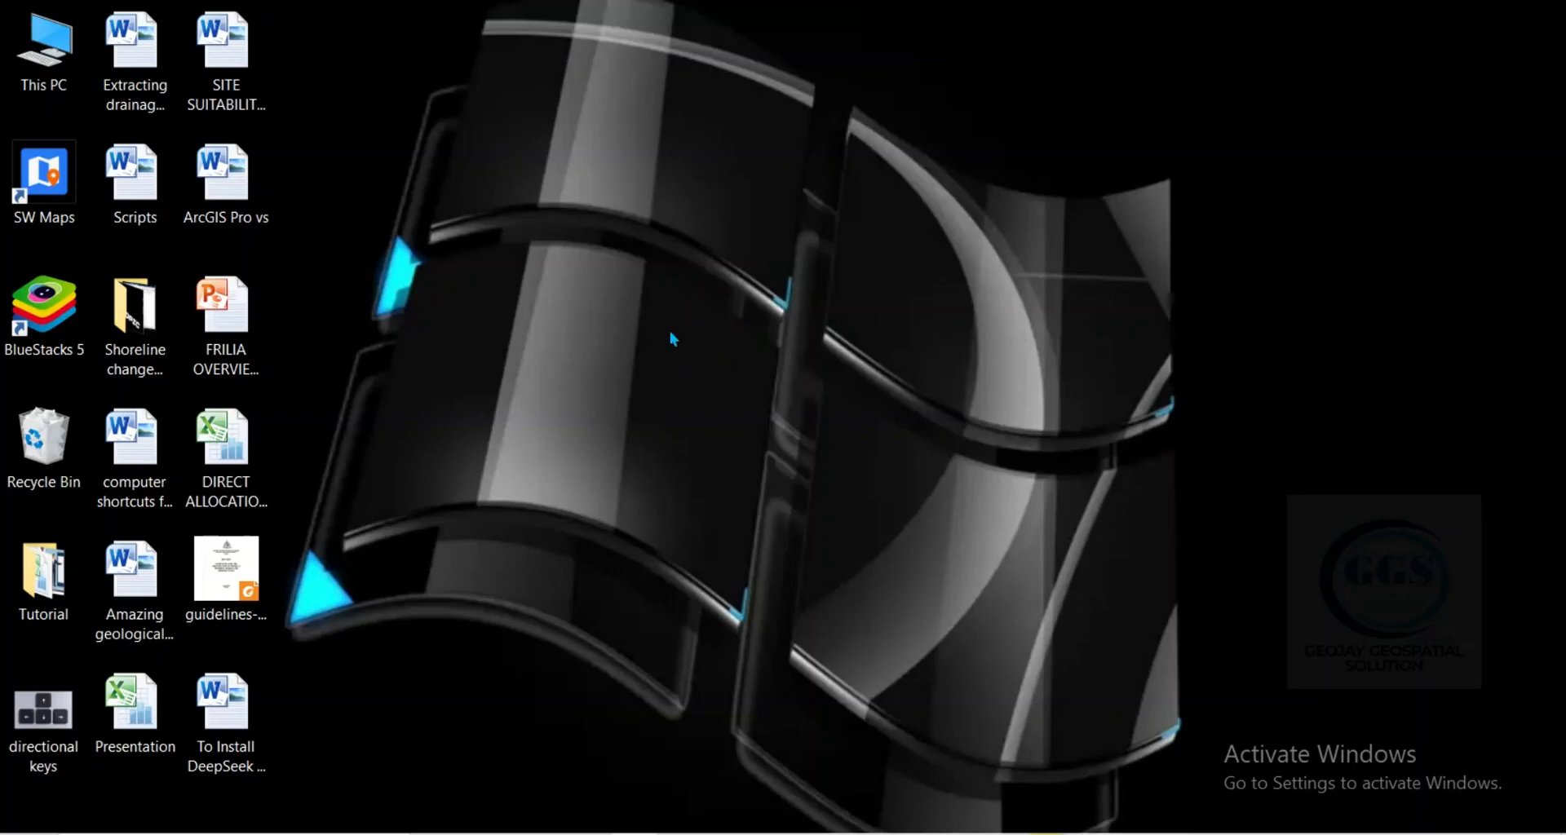
{"action": "mouse_move", "coordinate": [691, 450]}
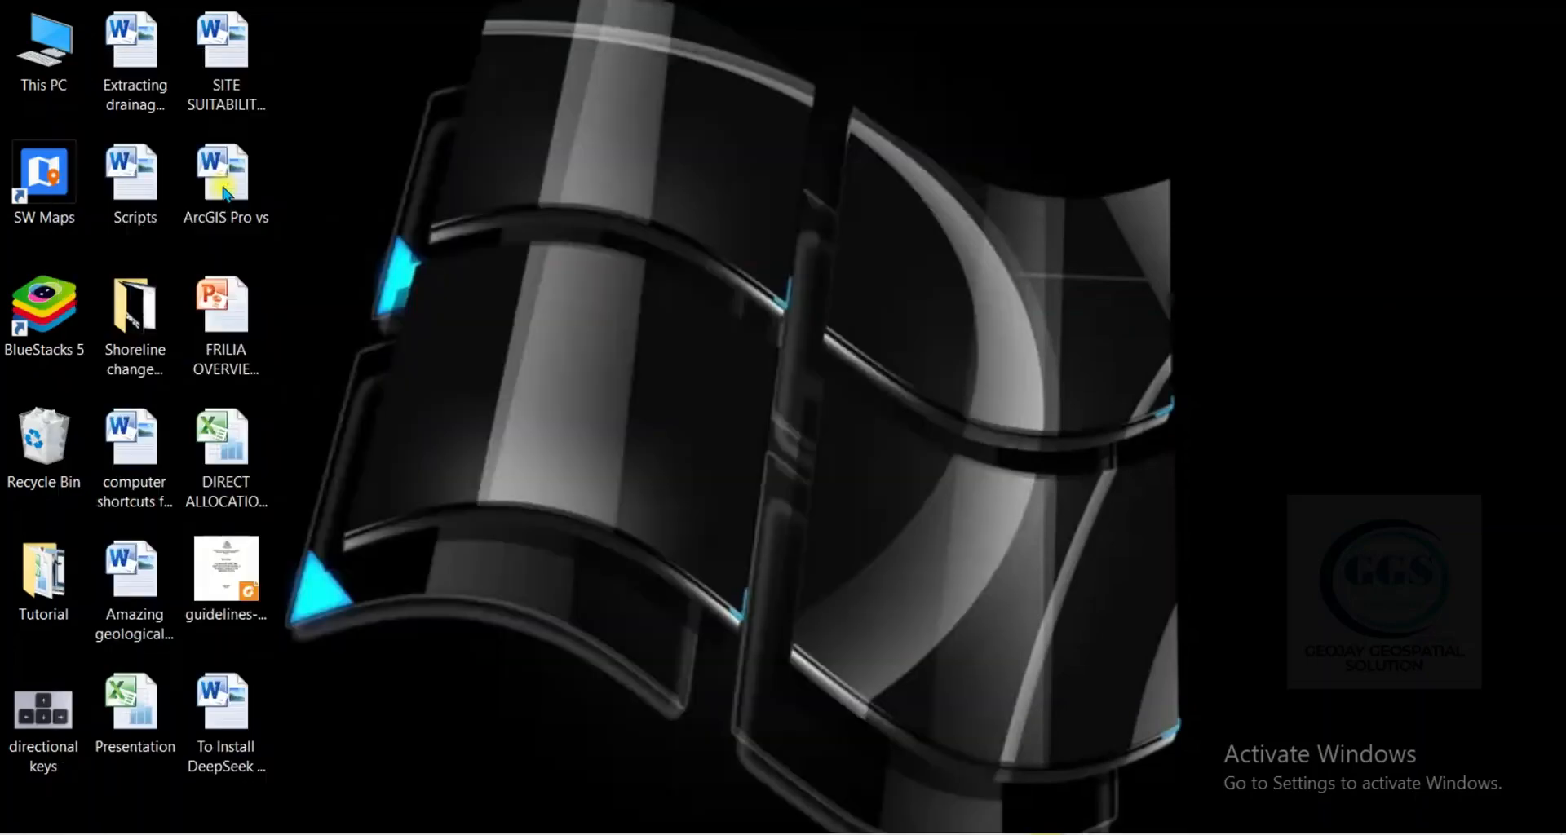
Launch Control Panel from its desktop shortcut, showing all items as large icons.
{"action": "double_click", "coordinate": [226, 169]}
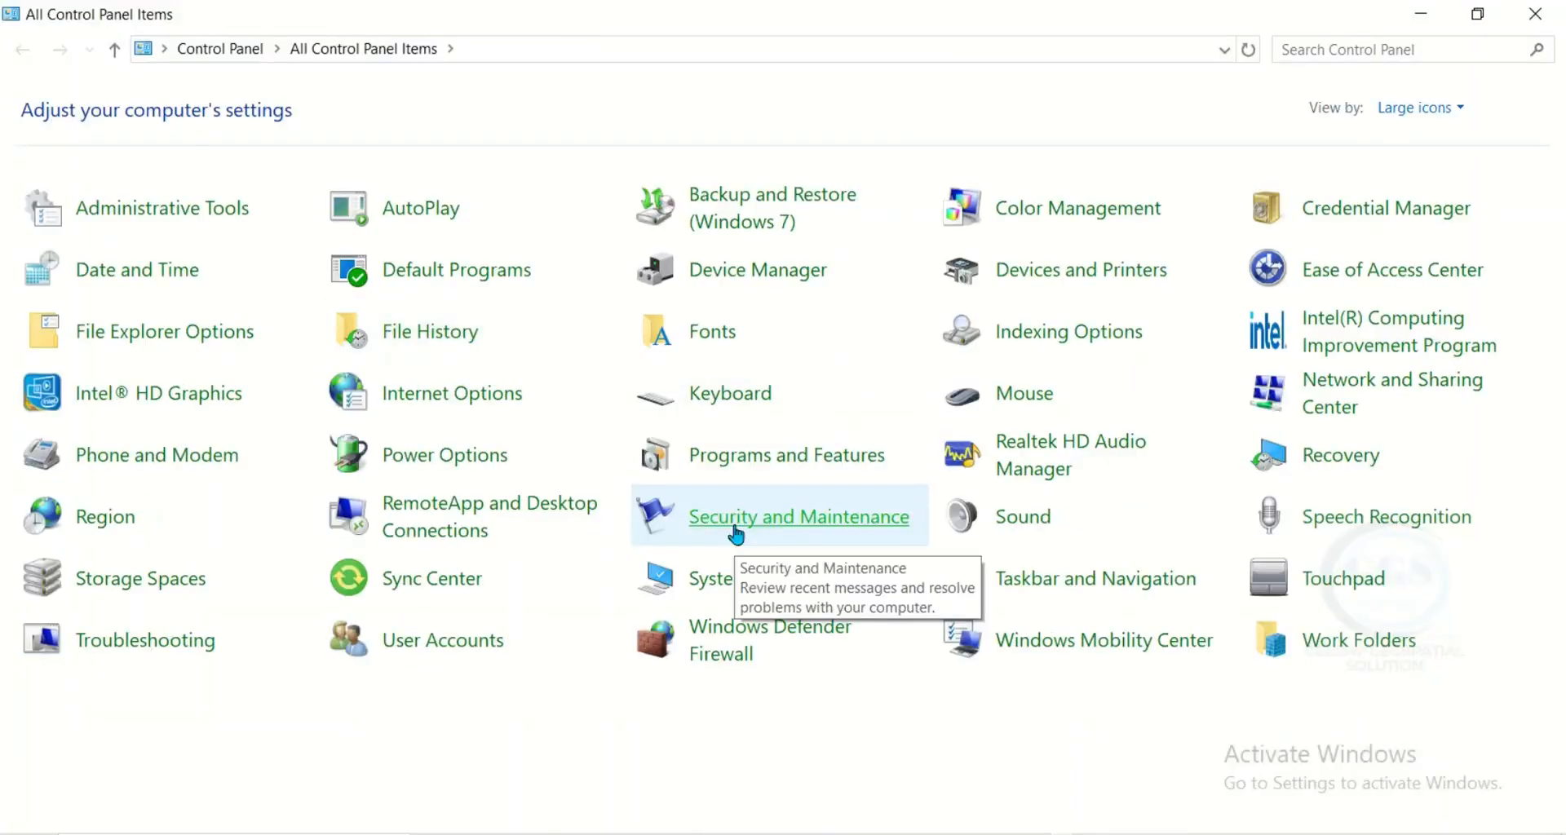
{"action": "mouse_move", "coordinate": [799, 462]}
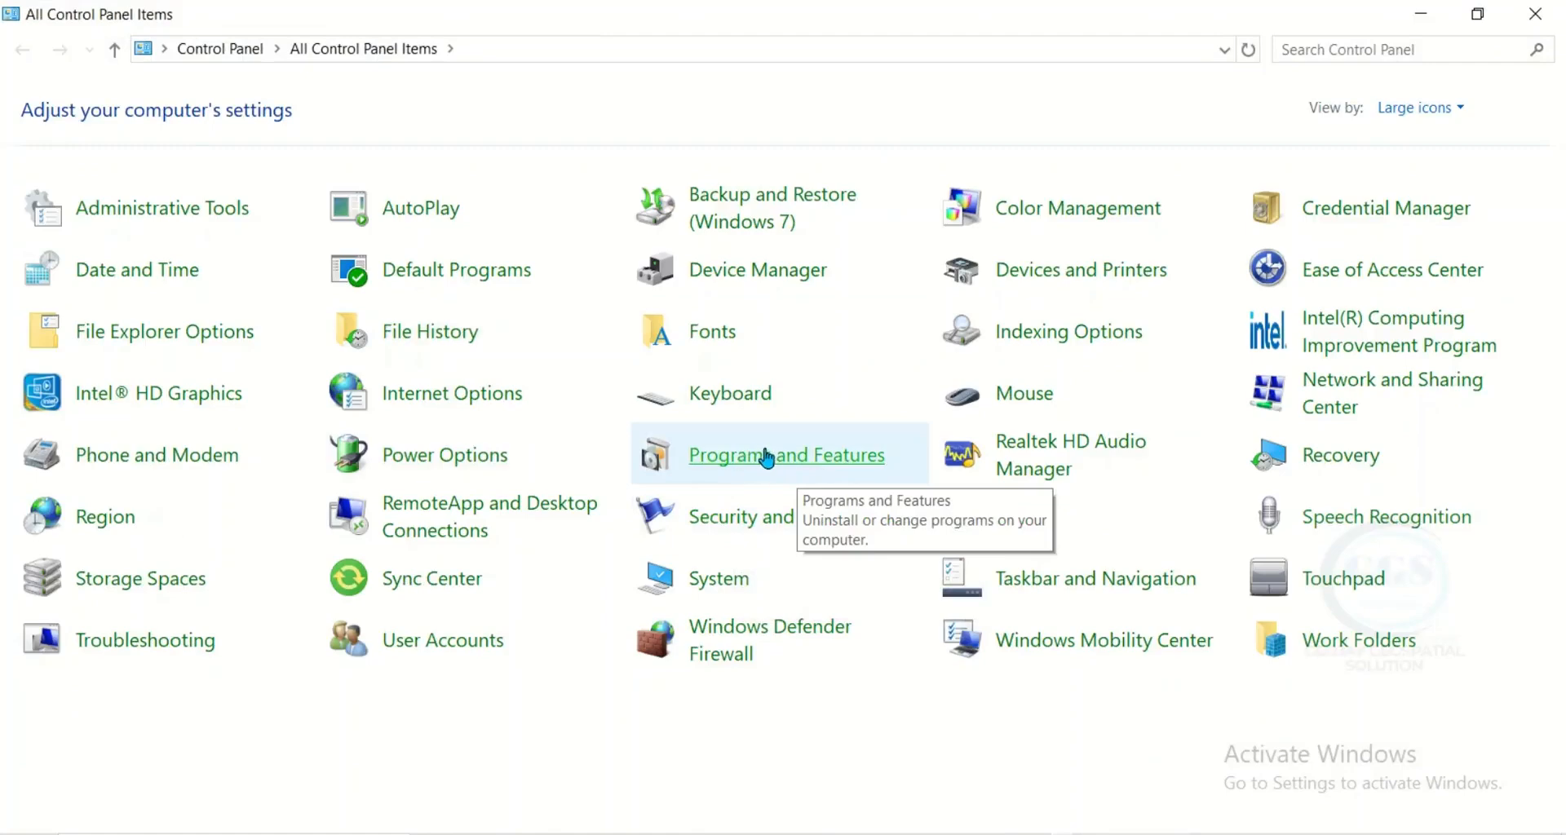
In Programs and Features, select ArcGIS Desktop 10.8 and start Uninstall/Change.
{"action": "left_click", "coordinate": [786, 455]}
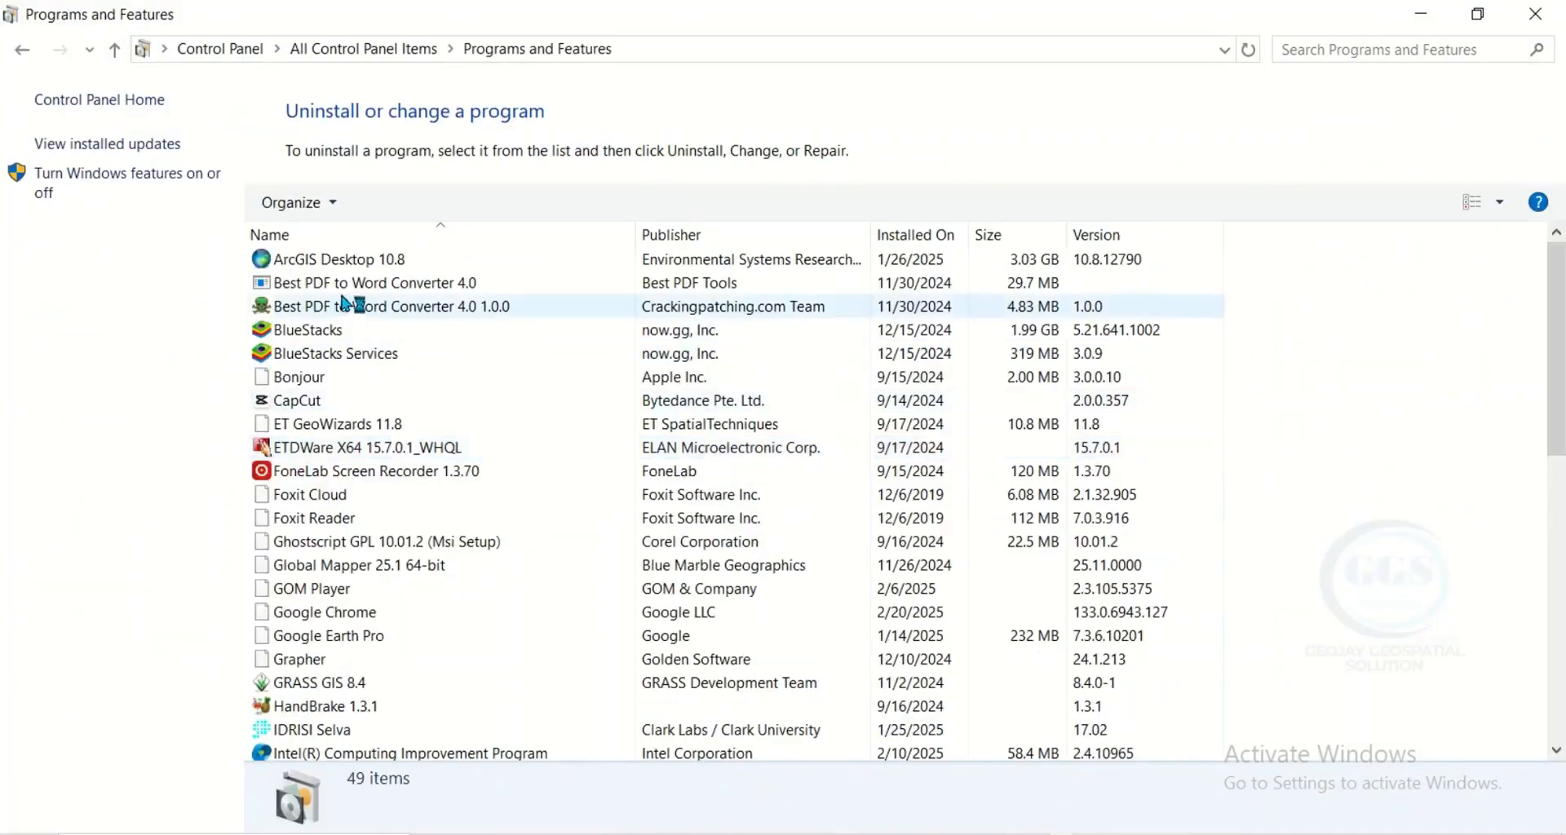
{"action": "left_click", "coordinate": [339, 259]}
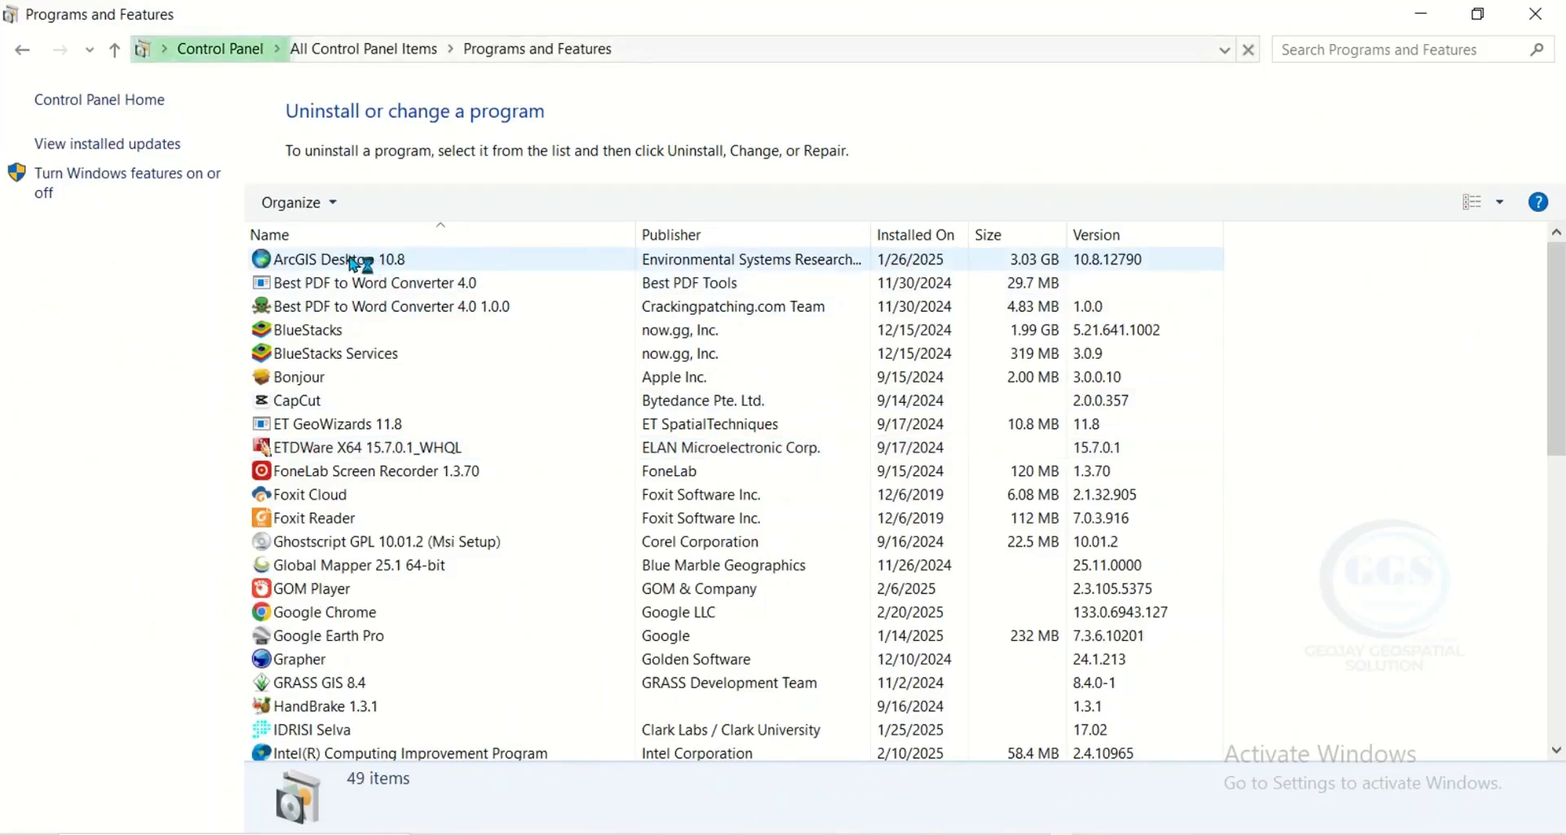
{"action": "left_click", "coordinate": [340, 260]}
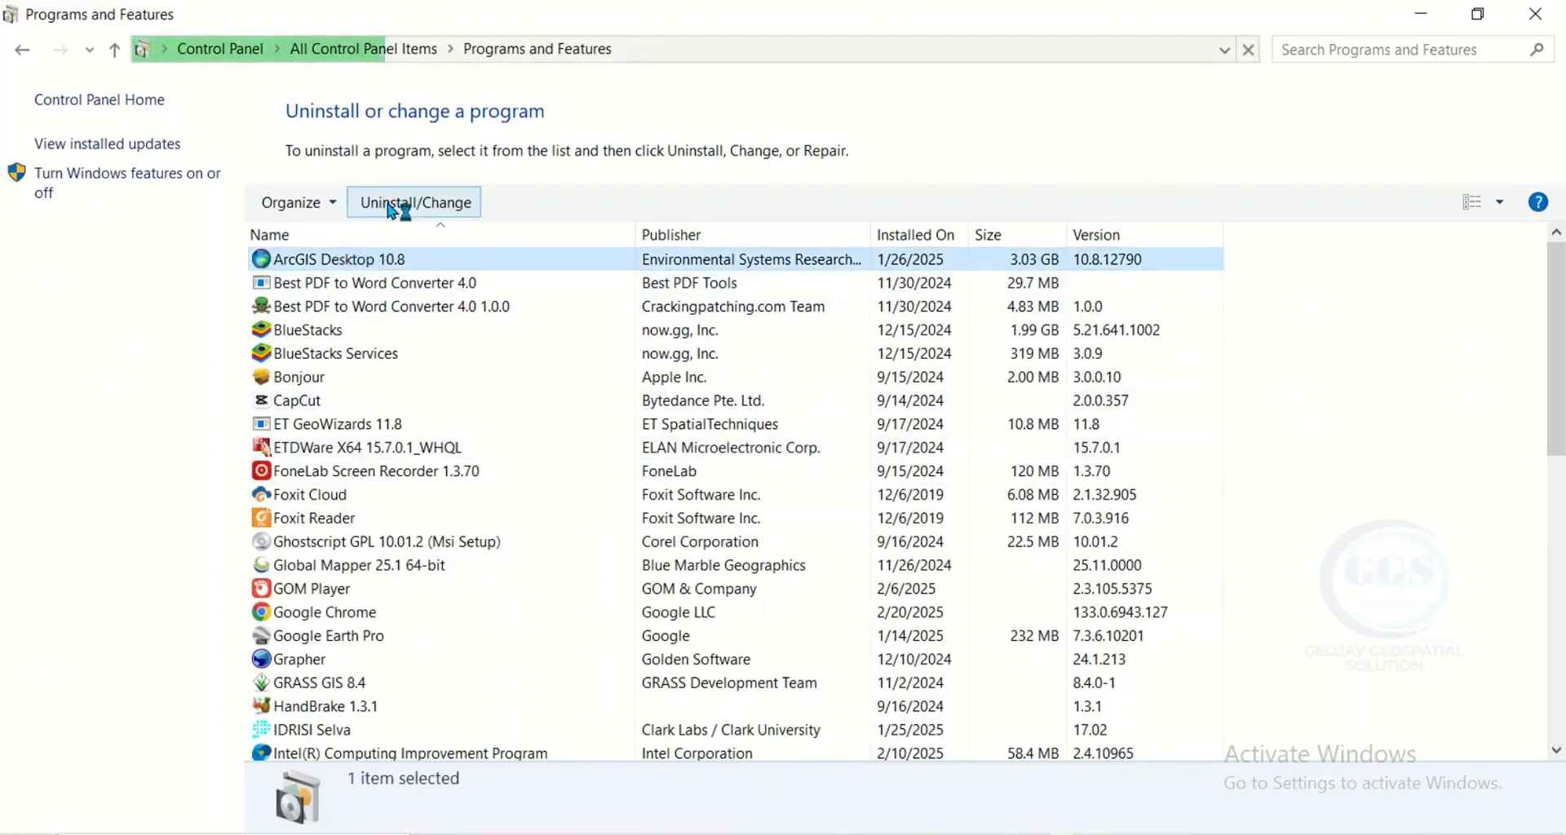
{"action": "mouse_move", "coordinate": [412, 202]}
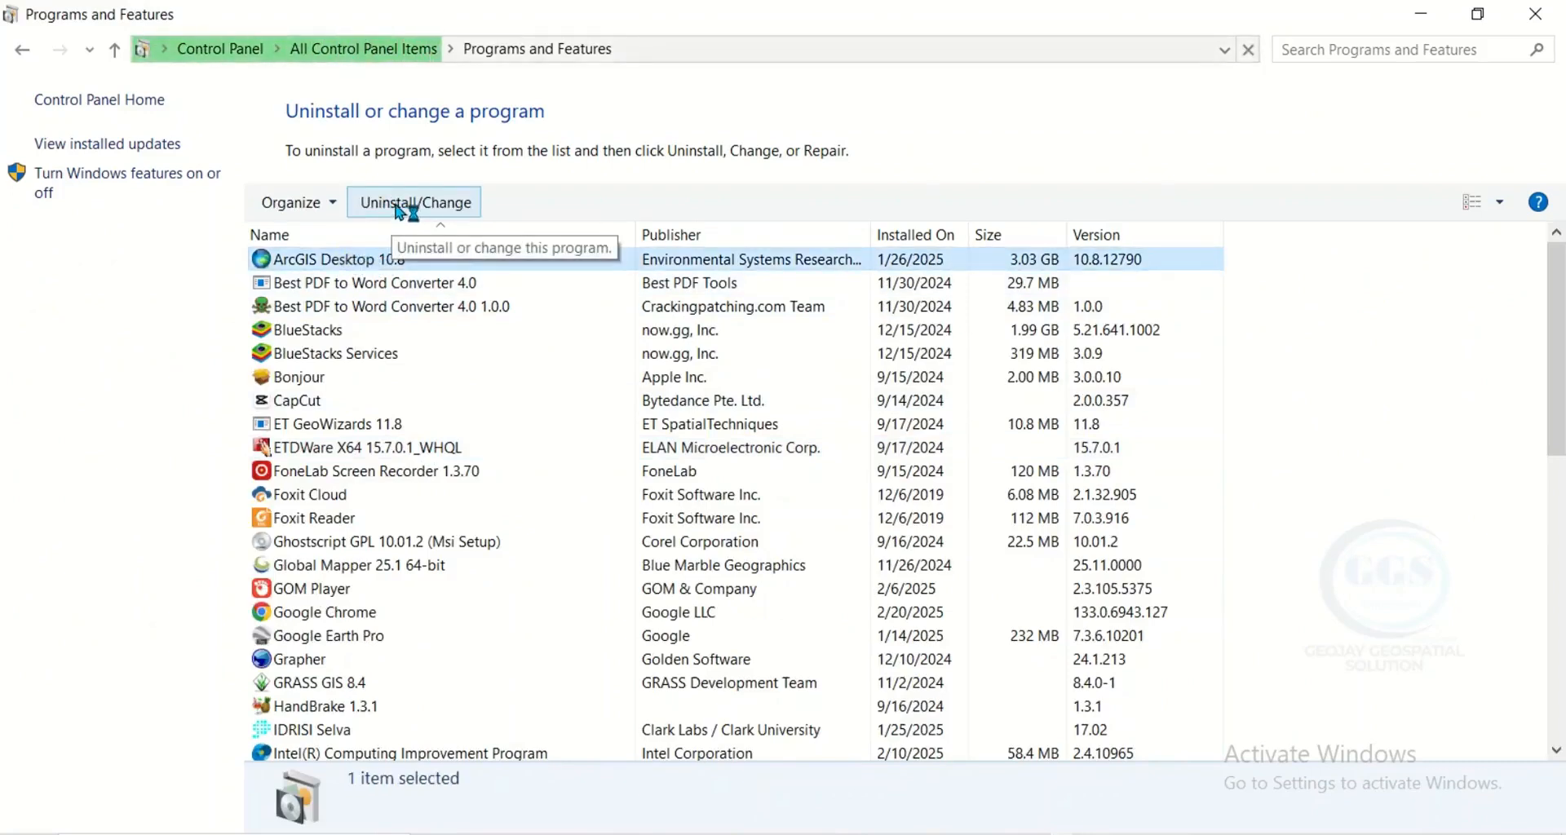
{"action": "left_click", "coordinate": [414, 202]}
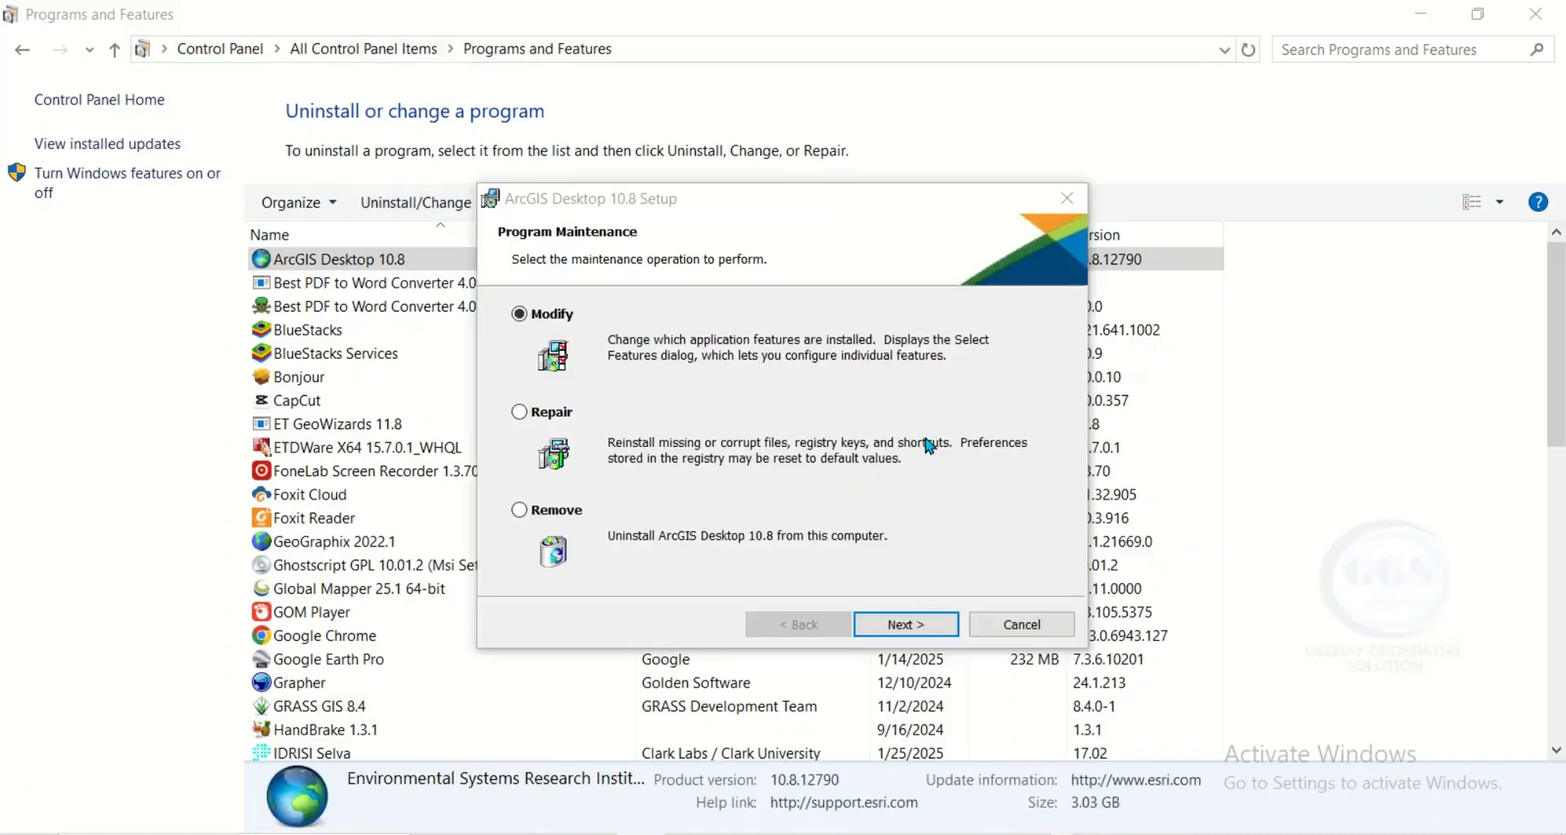
{"action": "mouse_move", "coordinate": [905, 625]}
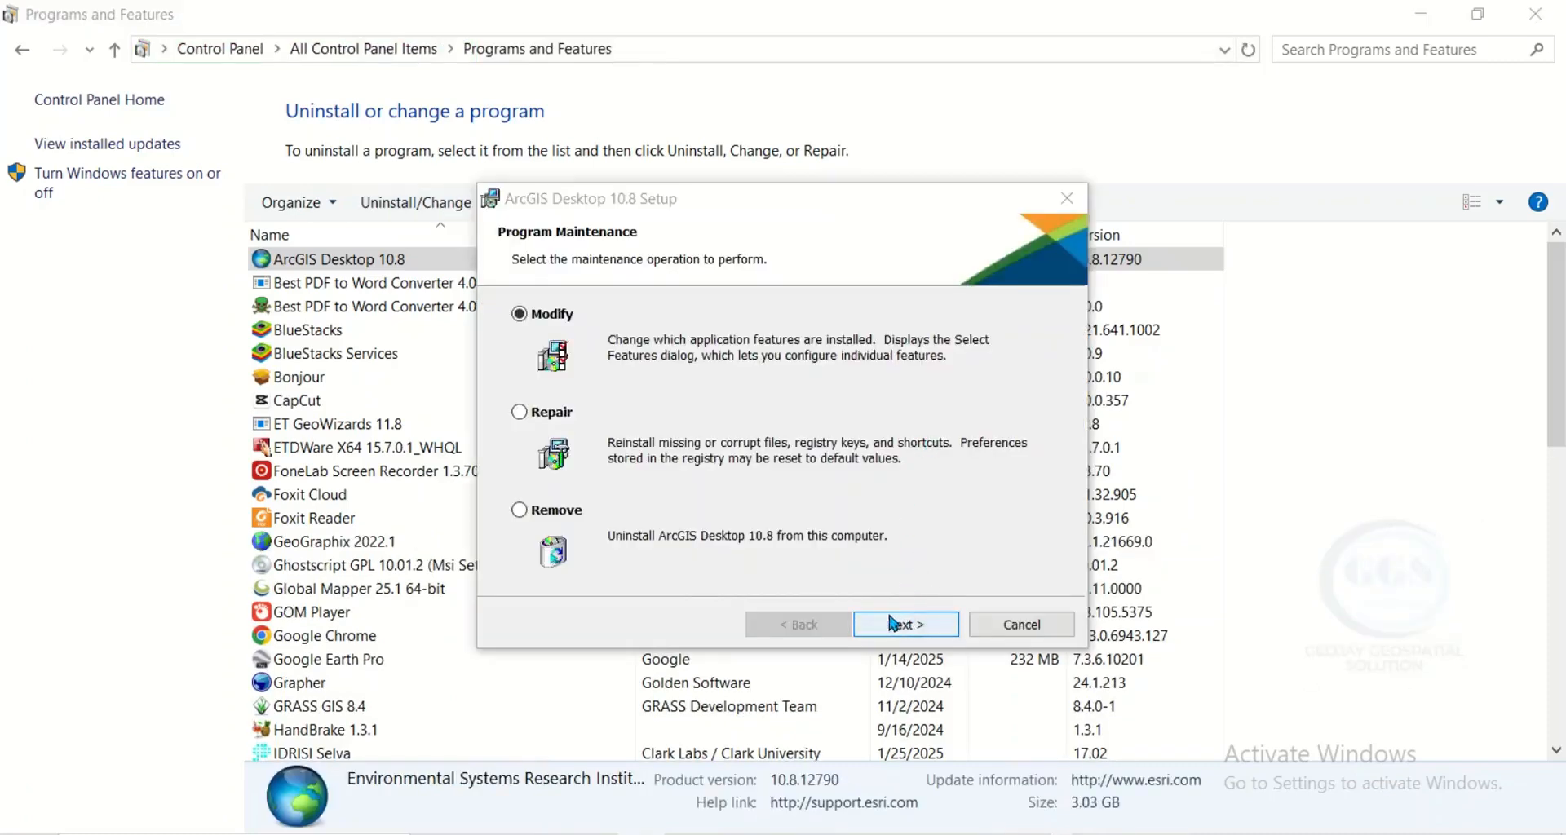
Choose the Remove option and advance to the Remove the Program confirmation page.
{"action": "left_click", "coordinate": [519, 512]}
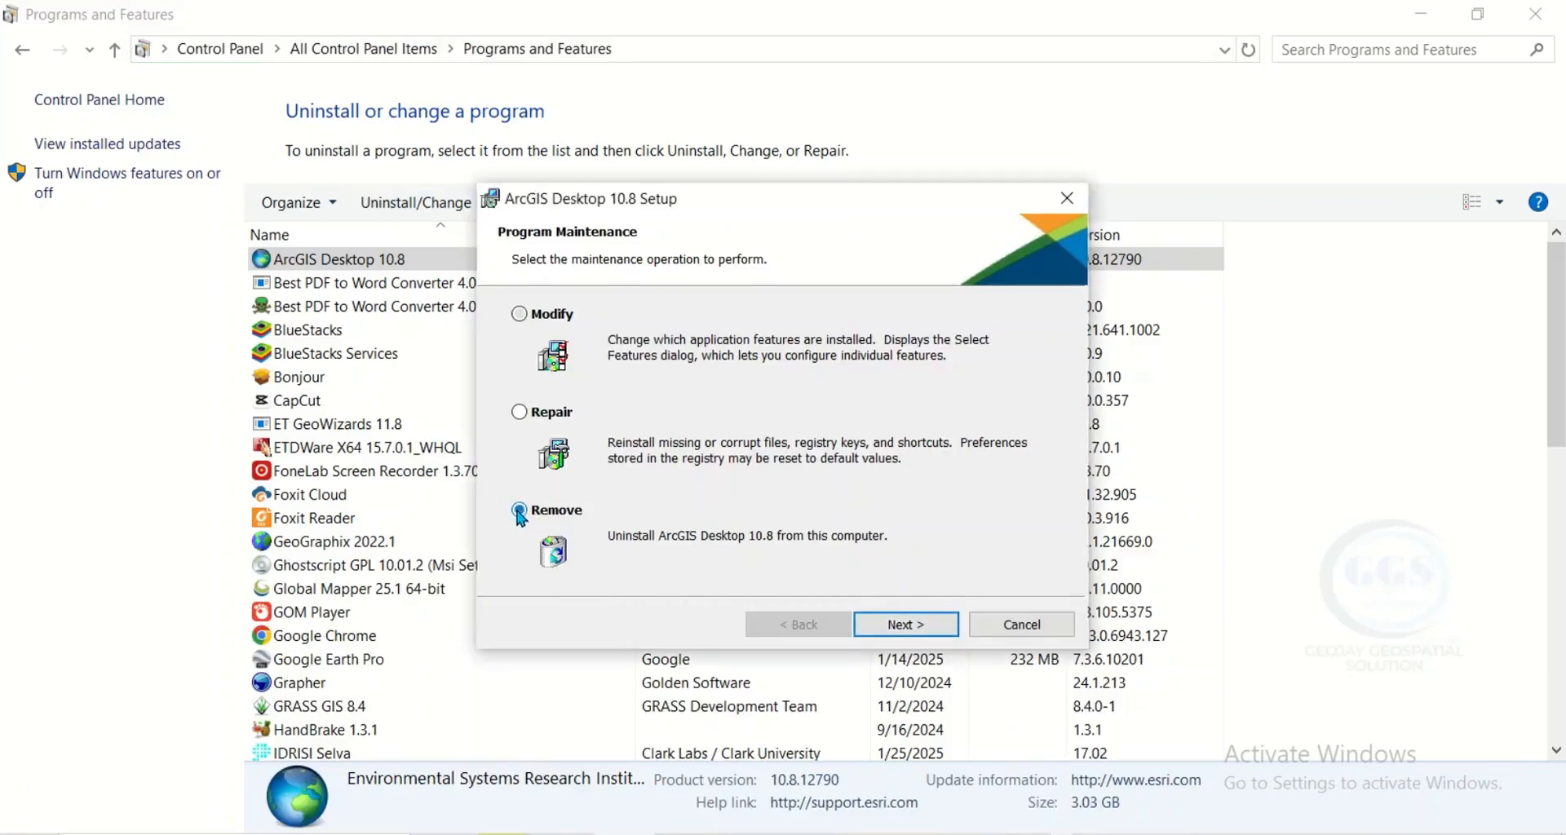
{"action": "left_click", "coordinate": [904, 623]}
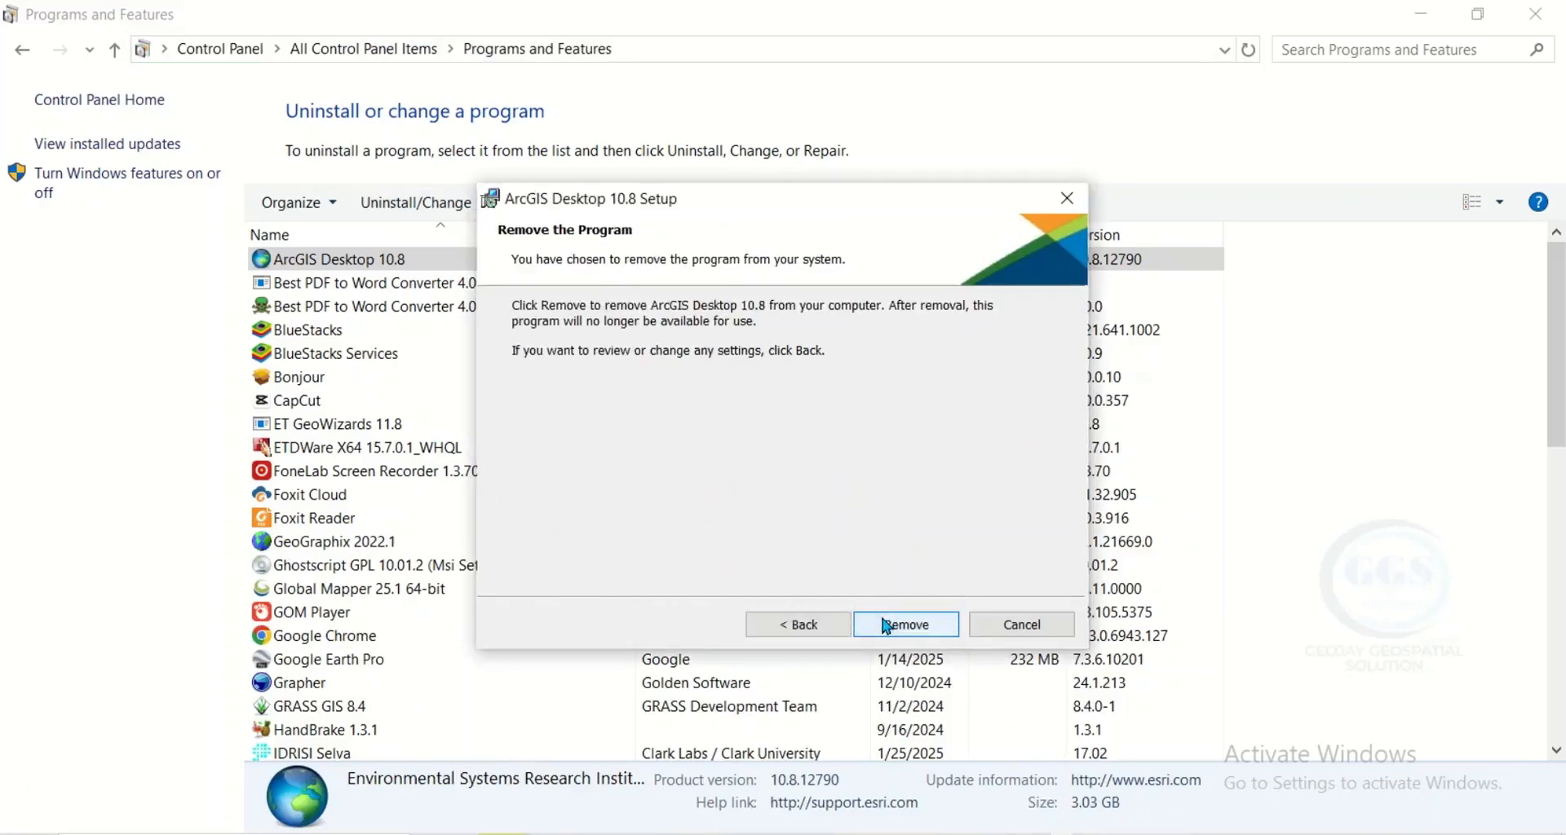
{"action": "left_click", "coordinate": [904, 625]}
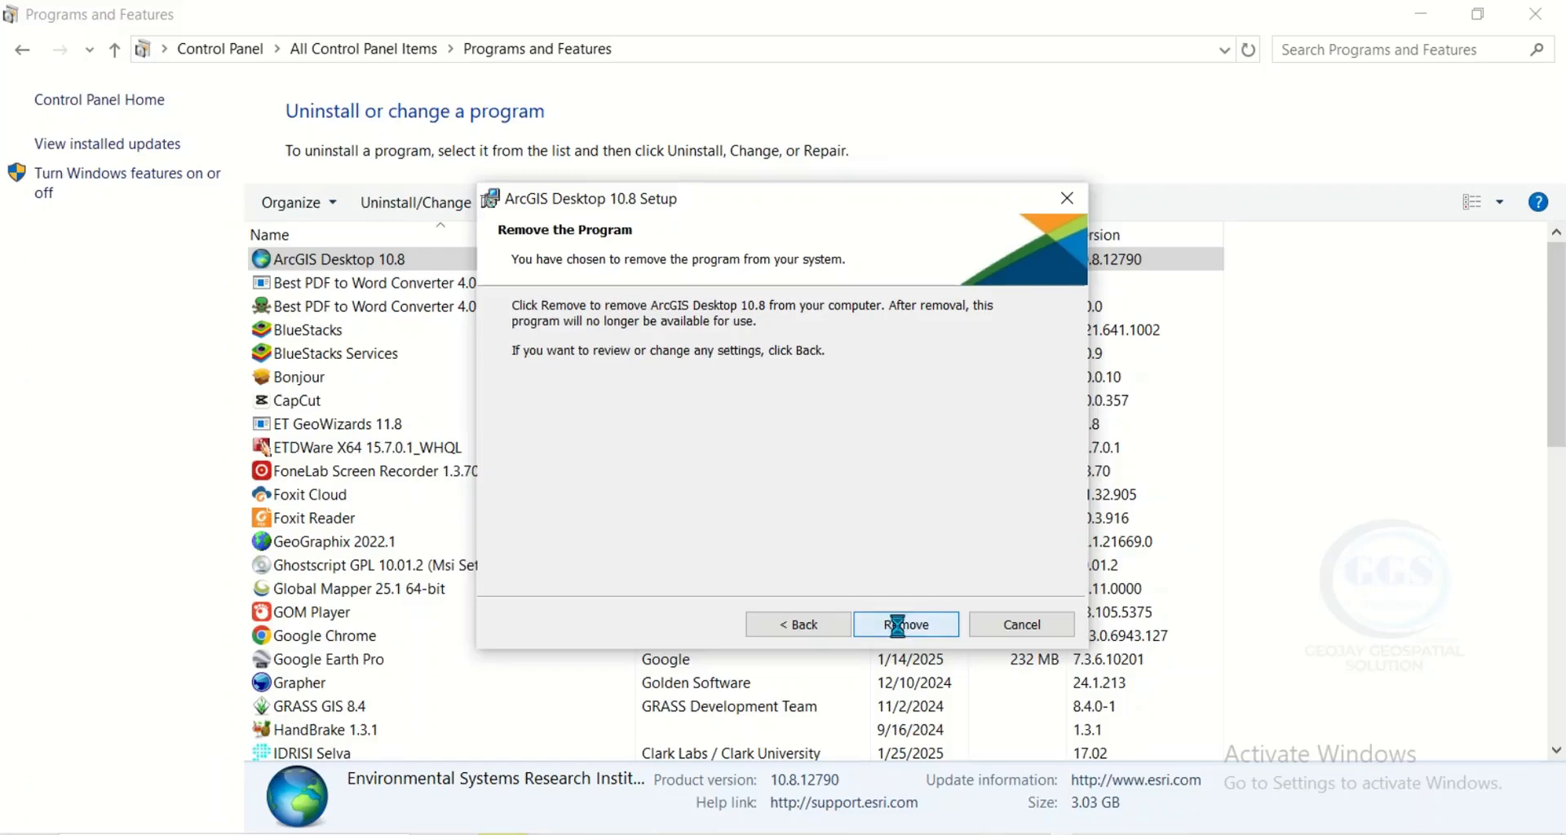
Confirm removal so ArcGIS Desktop 10.8 begins uninstalling.
{"action": "left_click", "coordinate": [904, 623]}
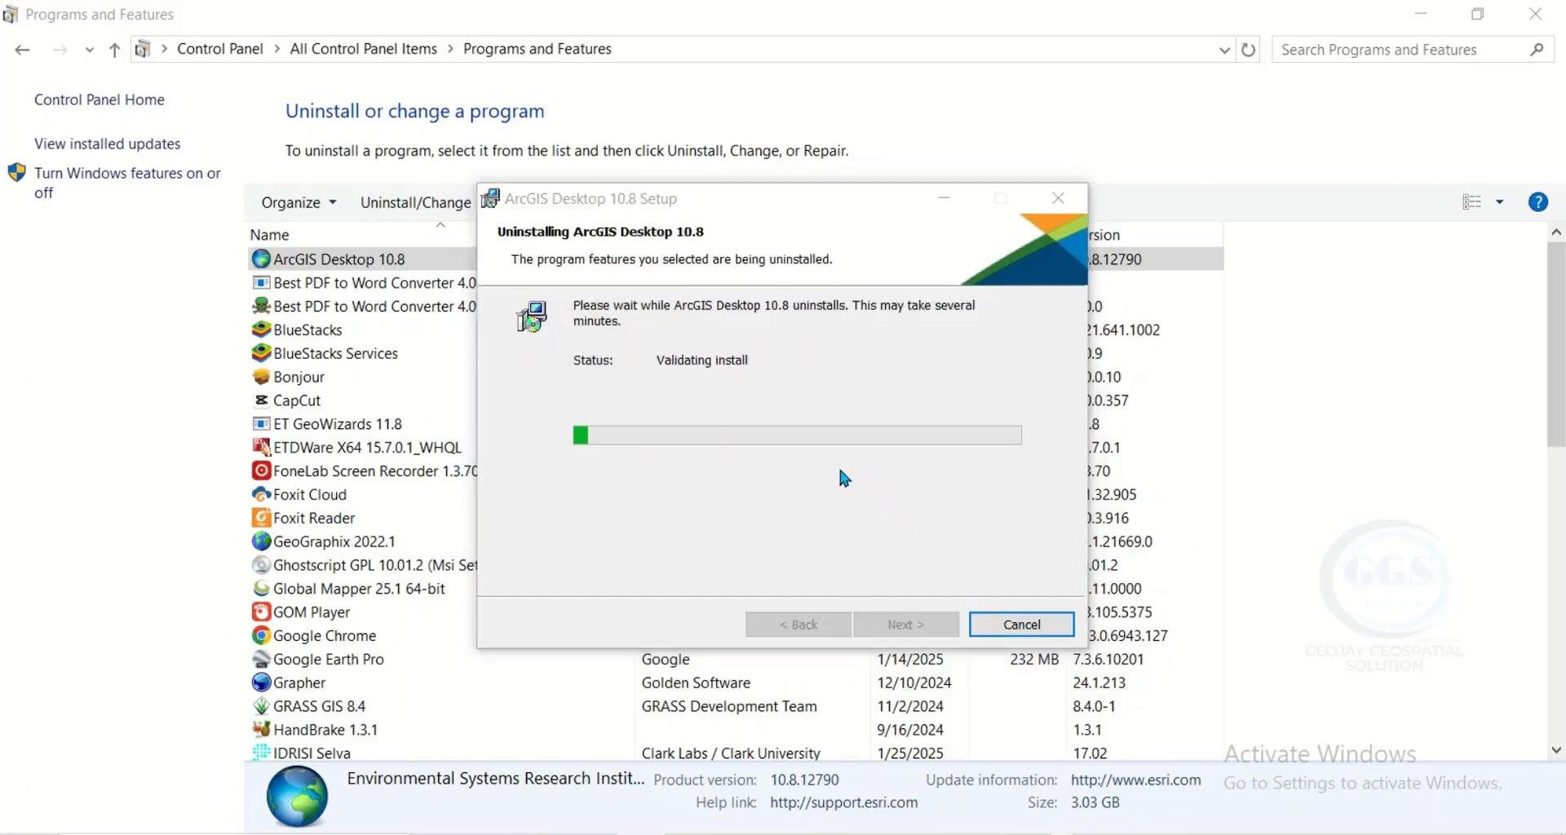
{"action": "mouse_move", "coordinate": [684, 303]}
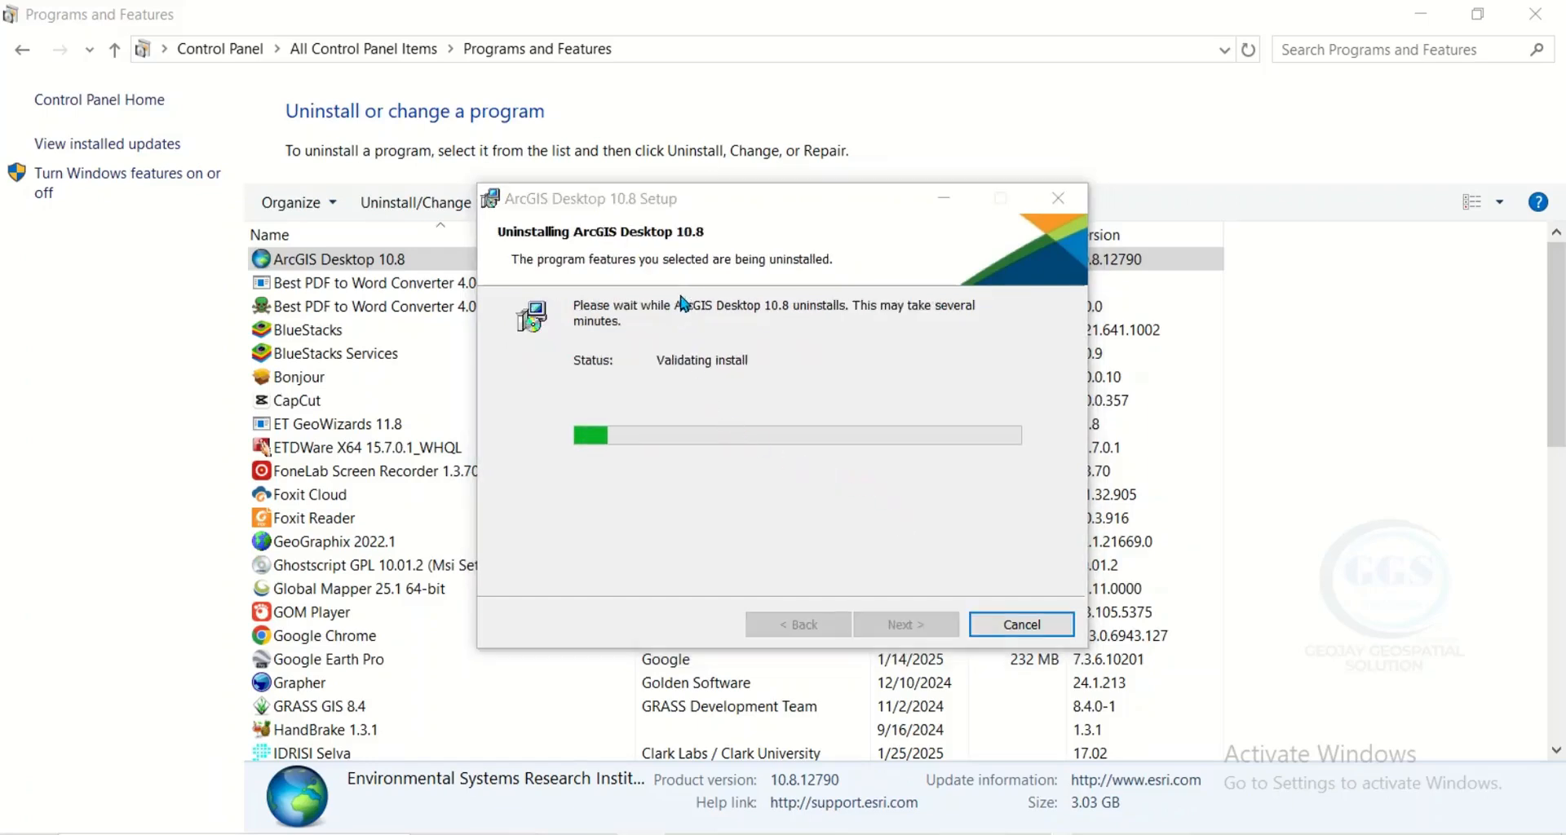
{"action": "mouse_move", "coordinate": [731, 382]}
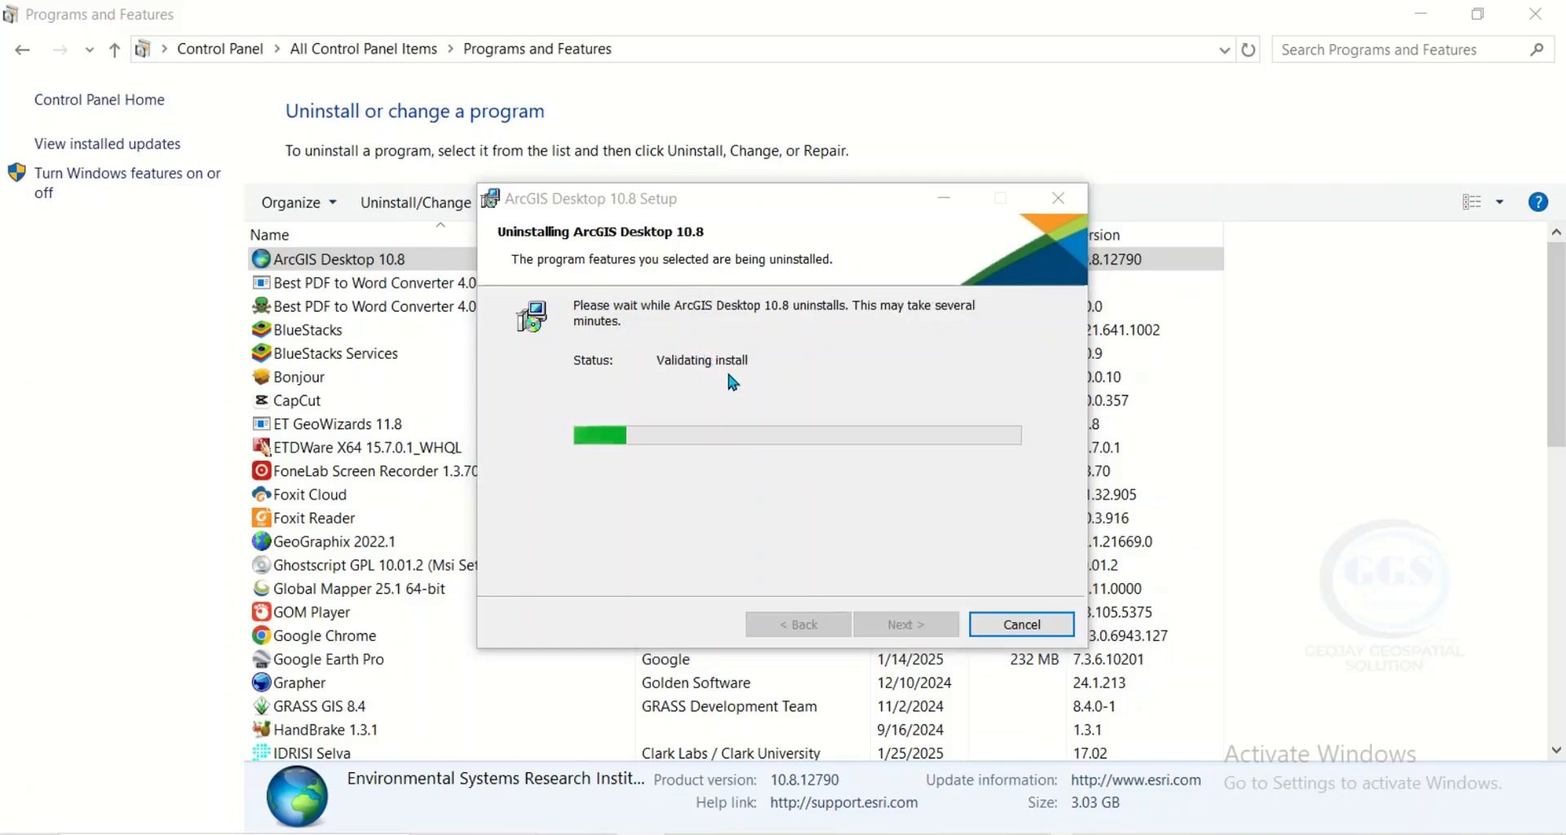
{"action": "mouse_move", "coordinate": [748, 389]}
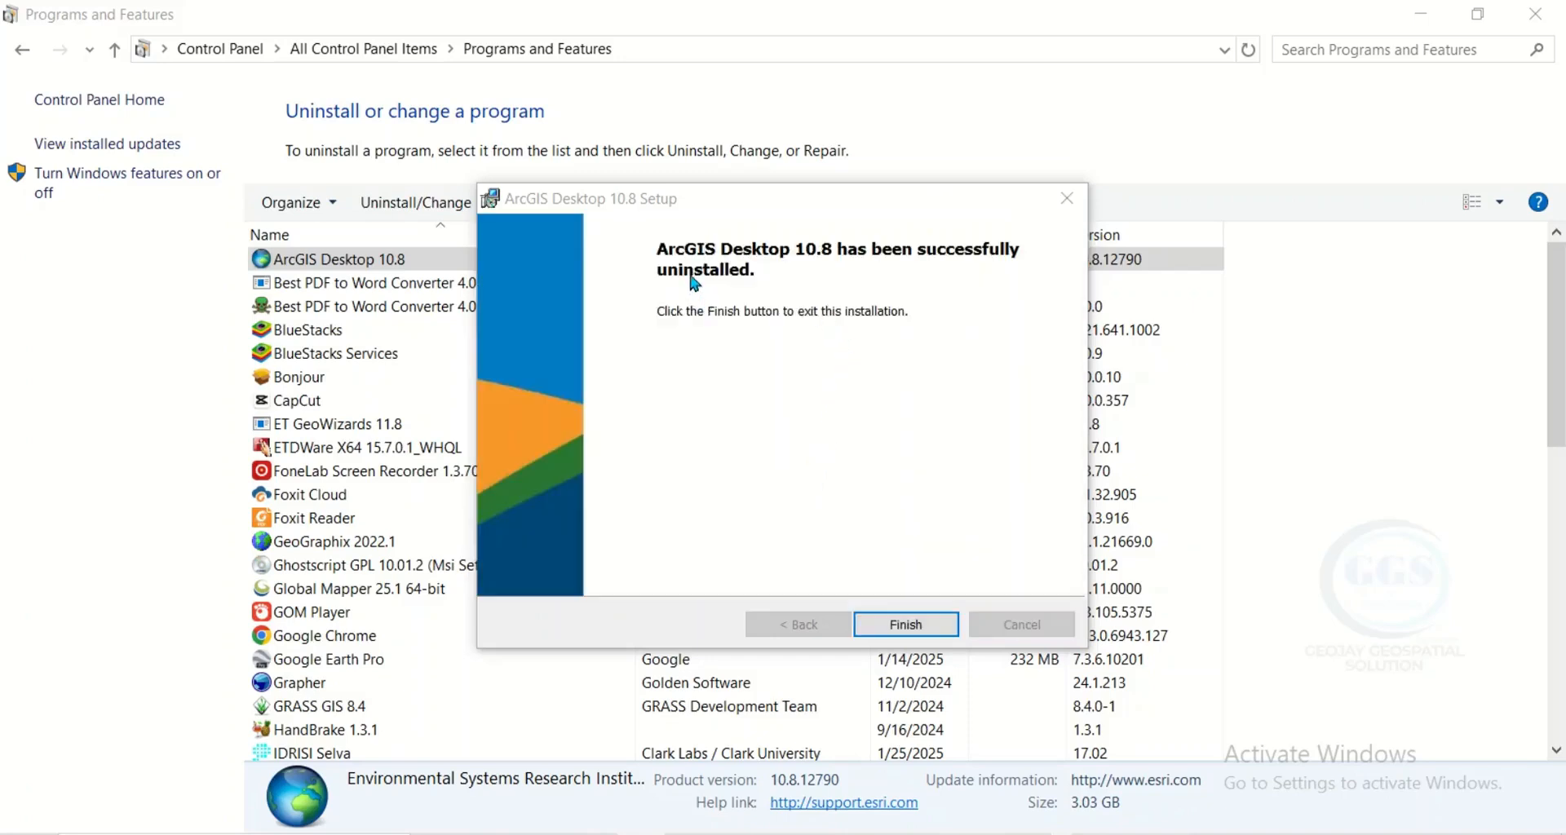
{"action": "mouse_move", "coordinate": [846, 269]}
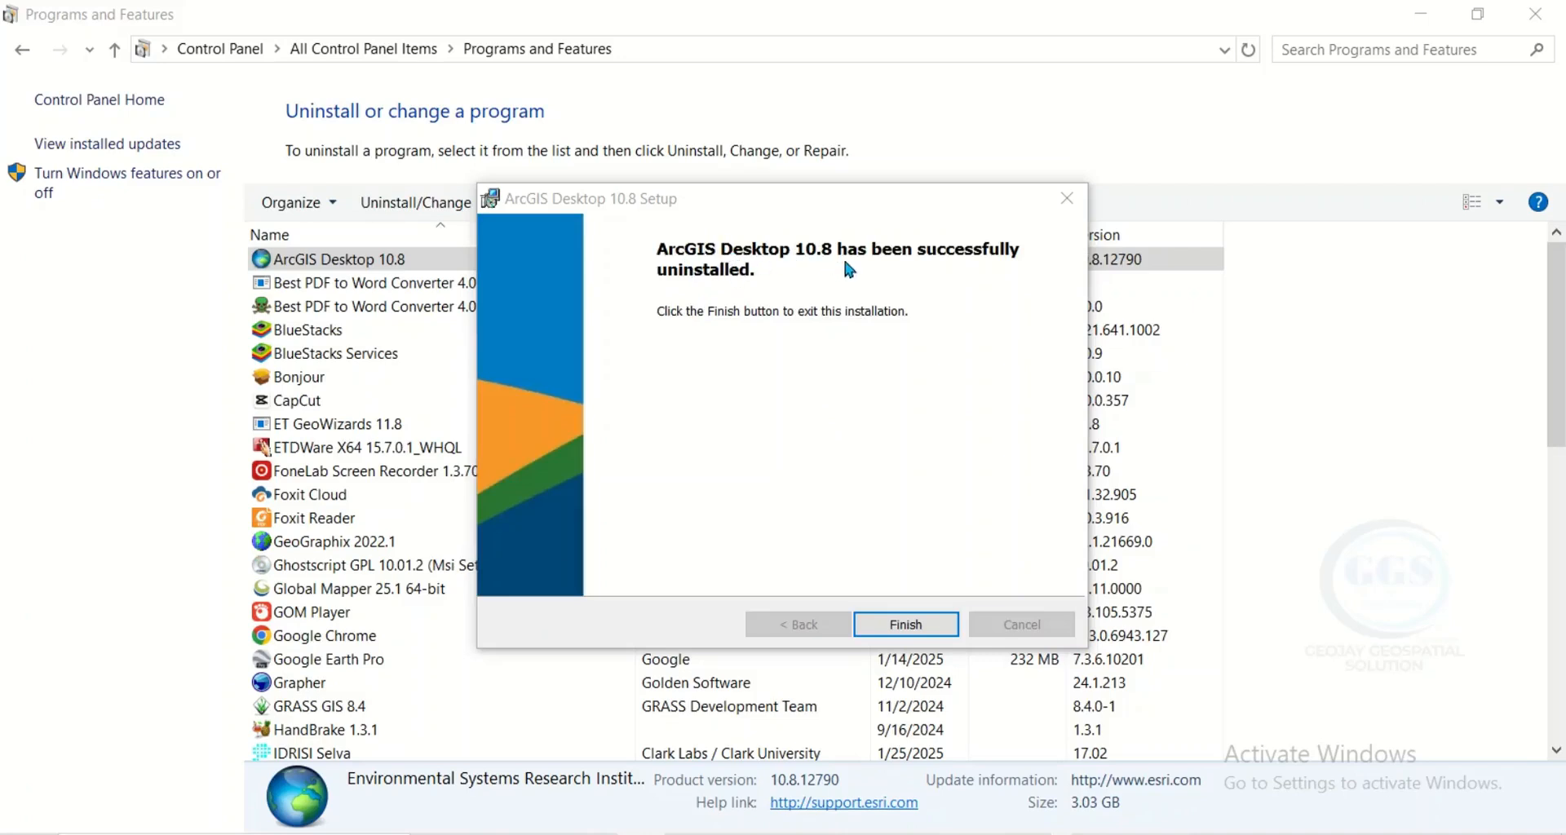
{"action": "mouse_move", "coordinate": [768, 357]}
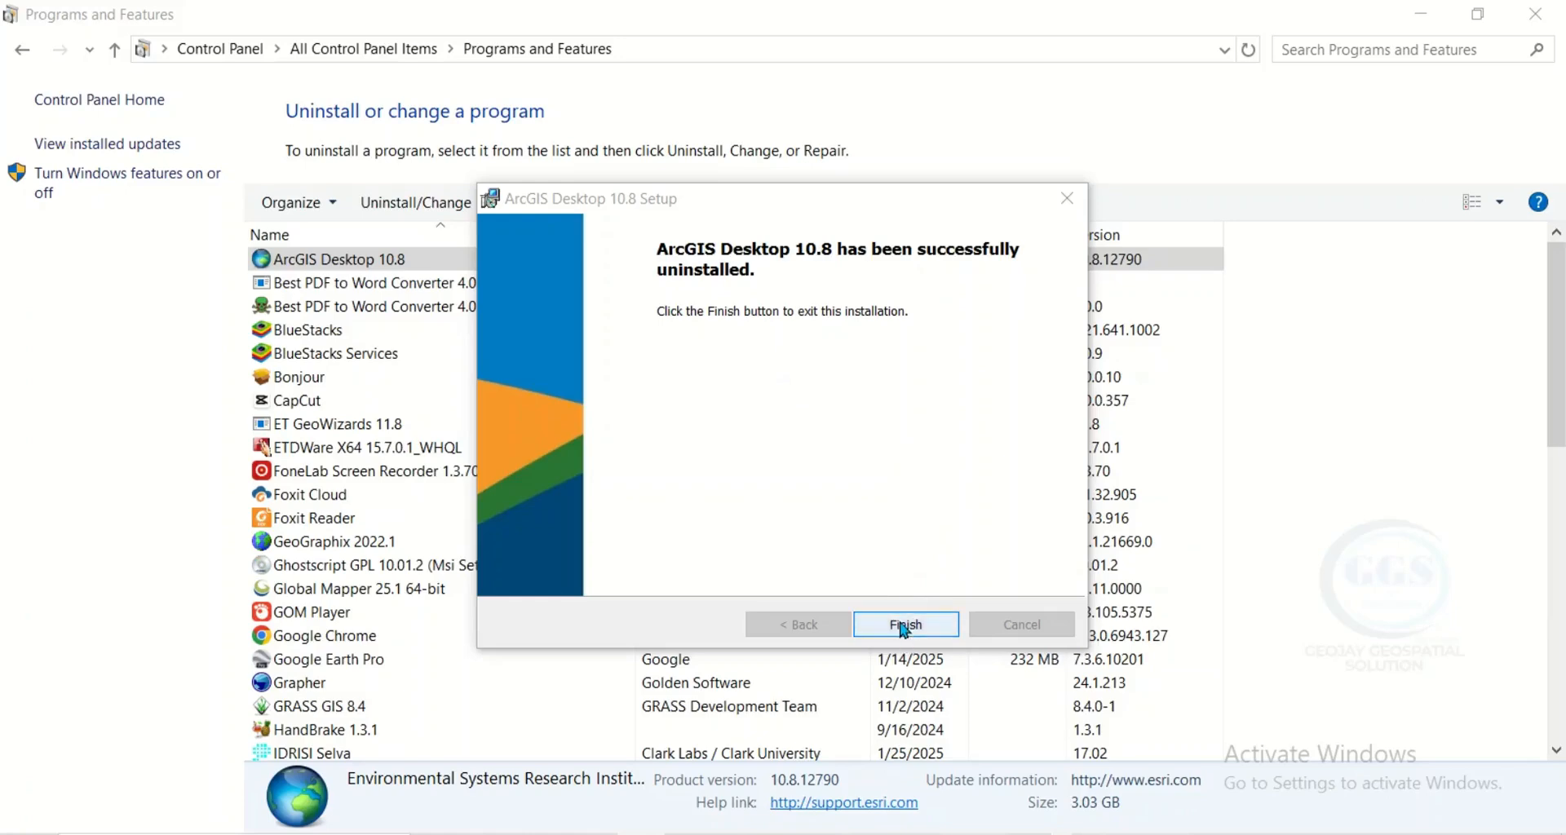
Finish the setup wizard and return to the programs list without ArcGIS Desktop 10.8.
{"action": "left_click", "coordinate": [904, 625]}
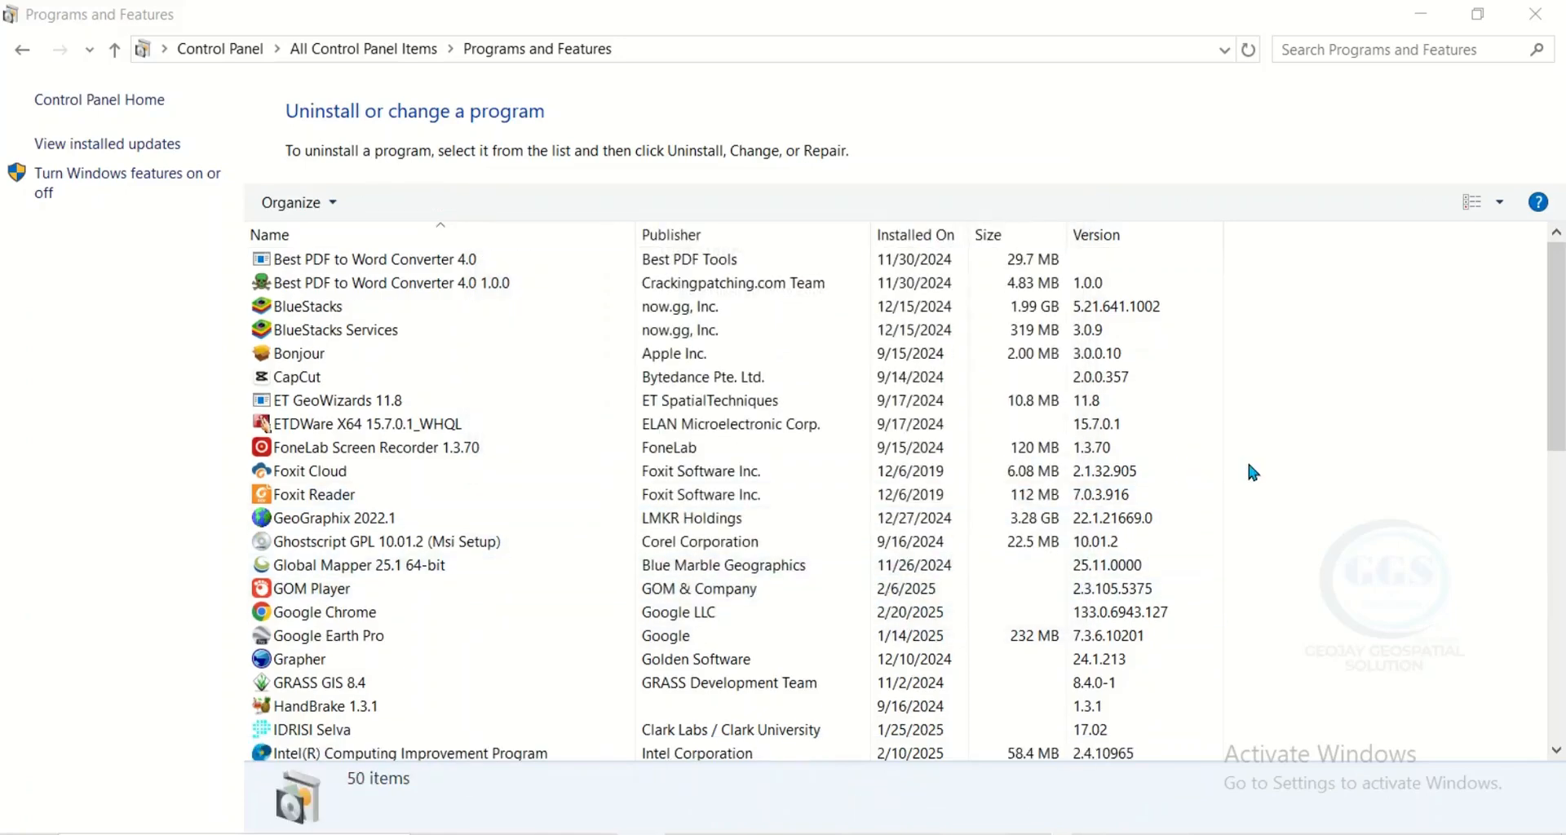
{"action": "left_click", "coordinate": [400, 424]}
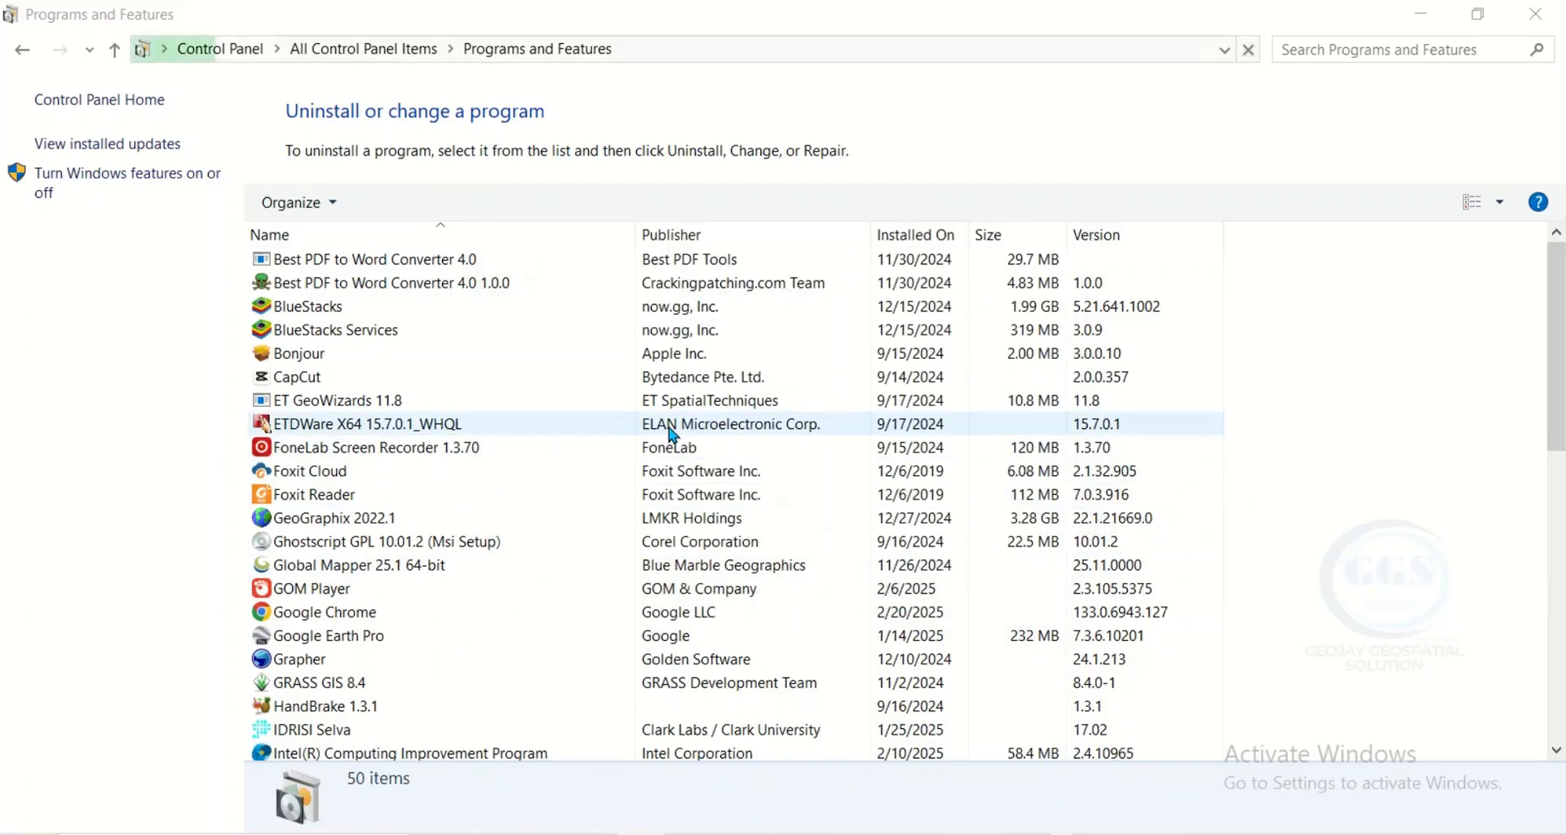